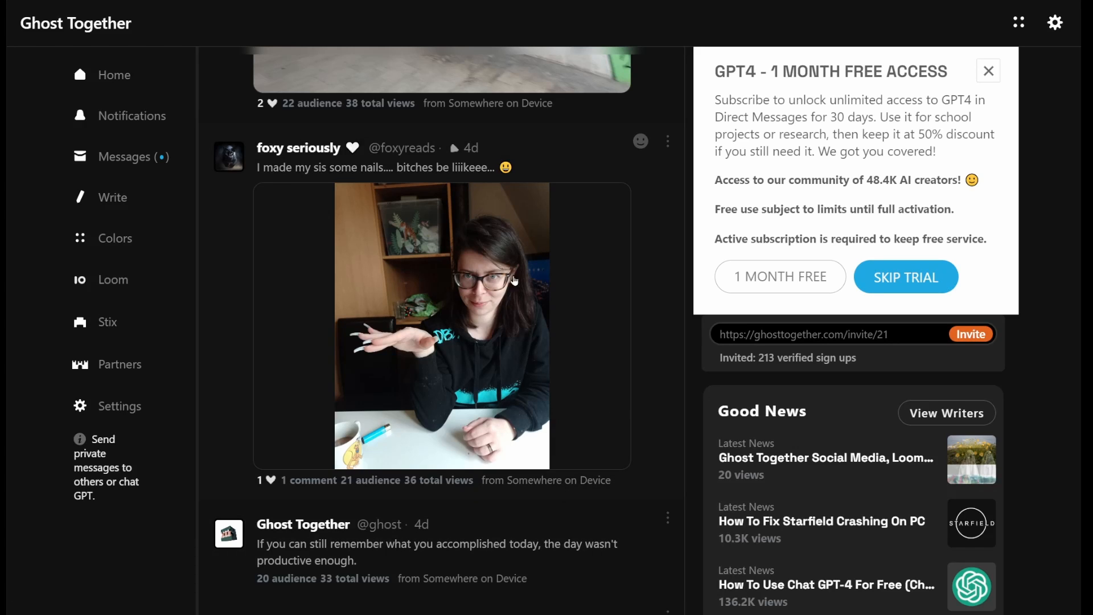
mouse_move(578, 364)
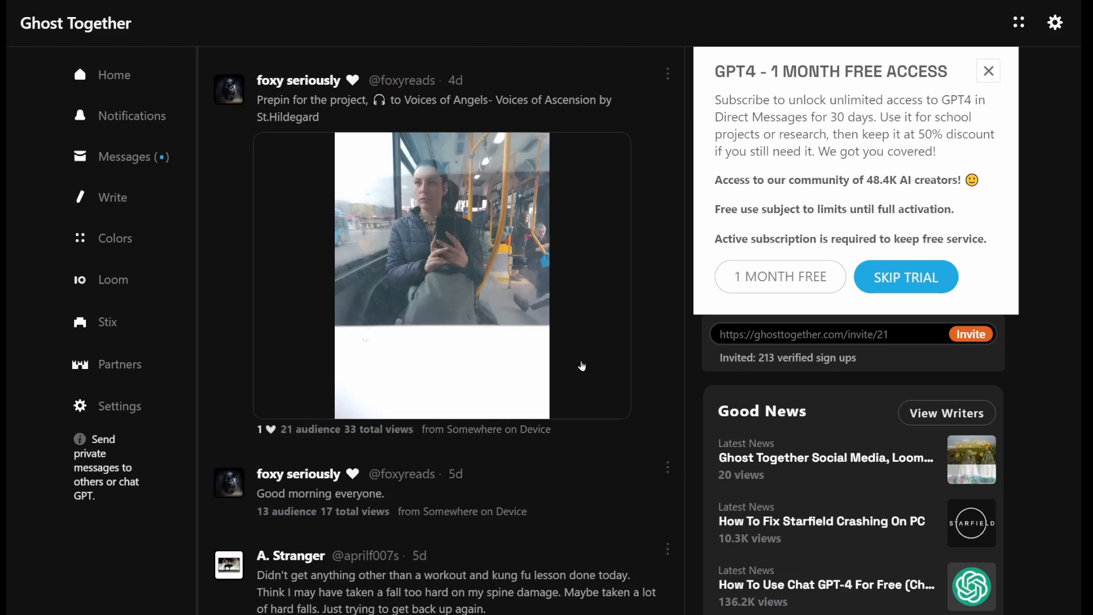
Scroll the GPT-4 offer popup and highlight parts of its text while reading
scroll("down", 3)
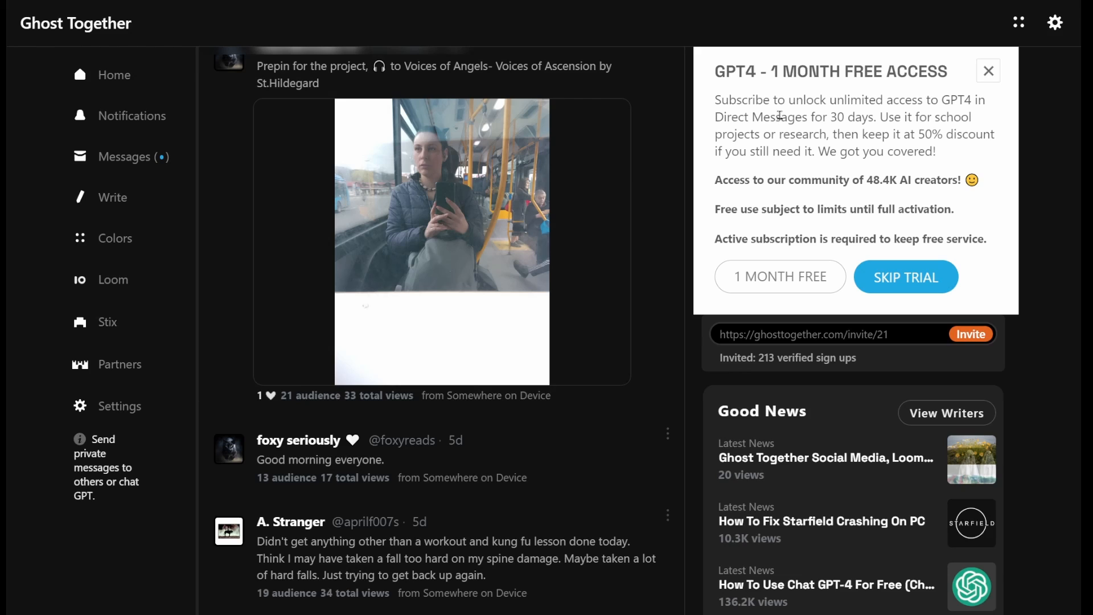
left_click_drag(723, 100, 975, 100)
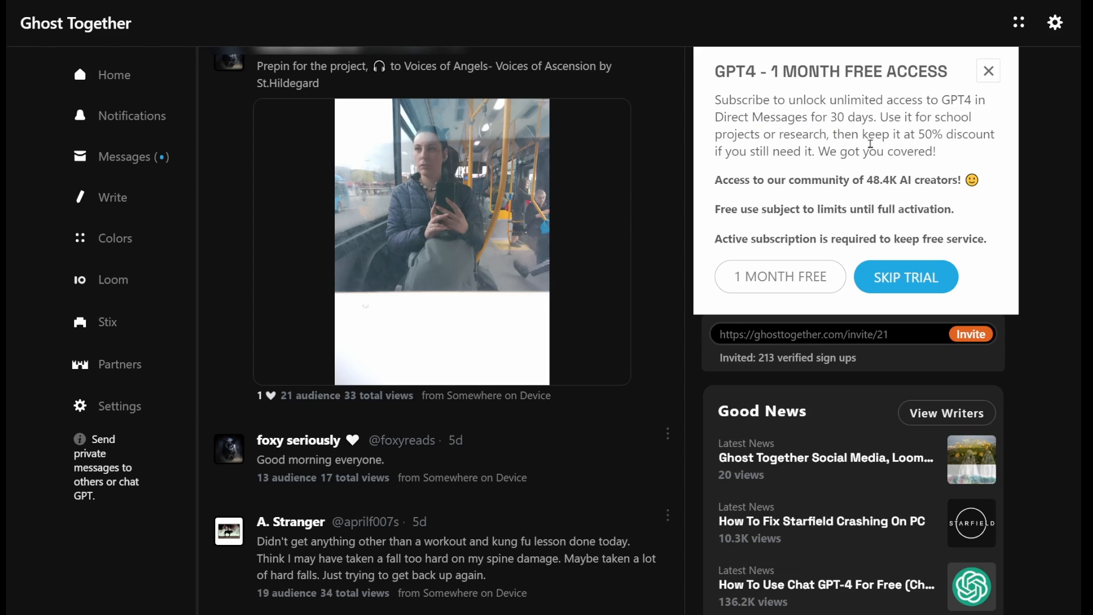
mouse_move(885, 139)
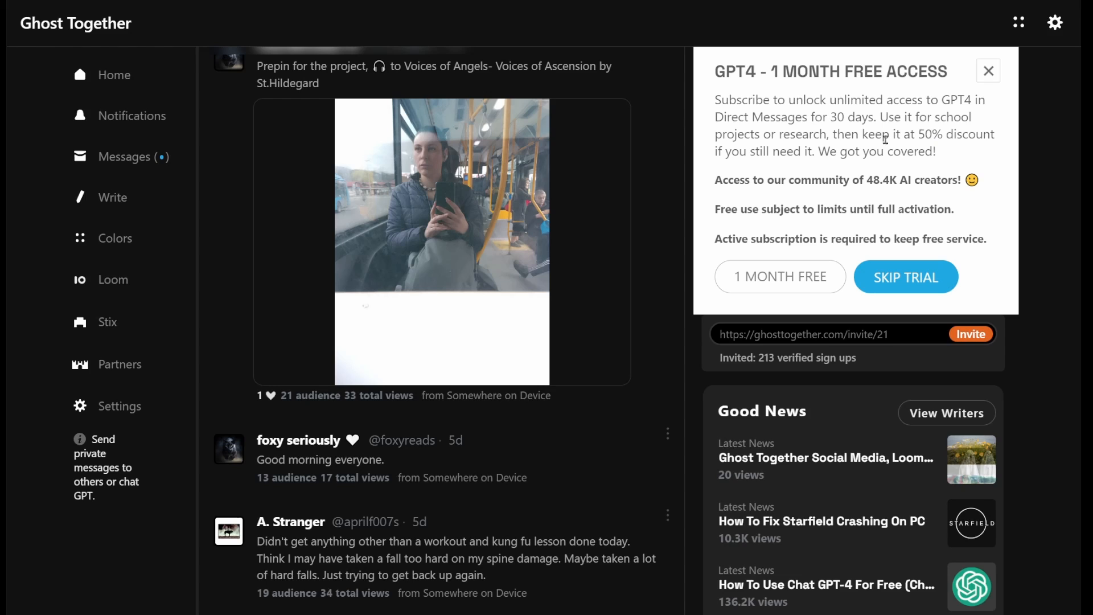
left_click_drag(876, 133, 957, 134)
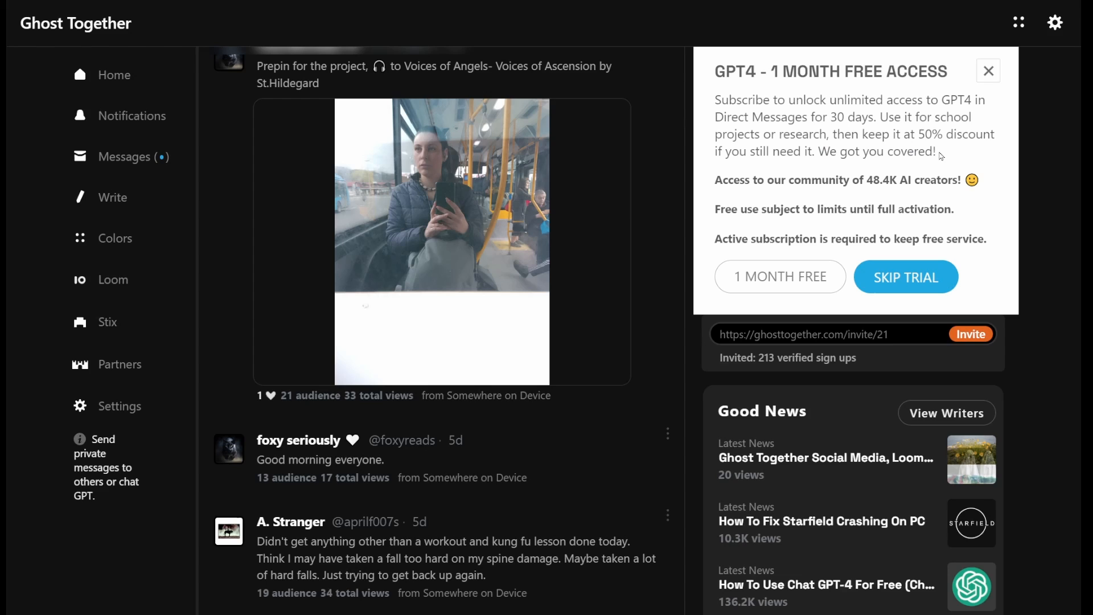
double_click(791, 180)
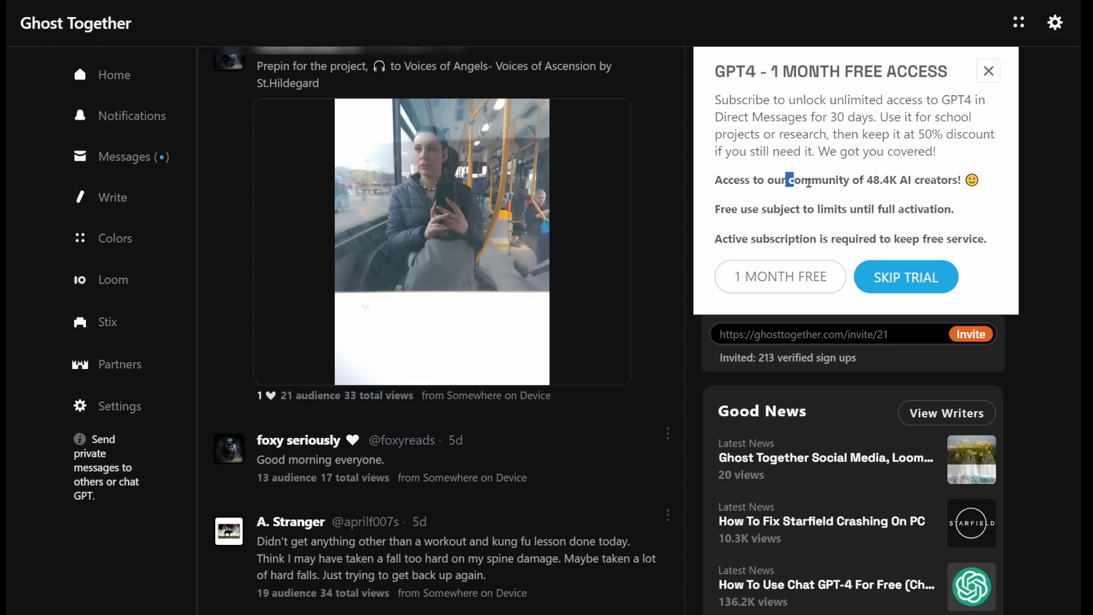
double_click(879, 180)
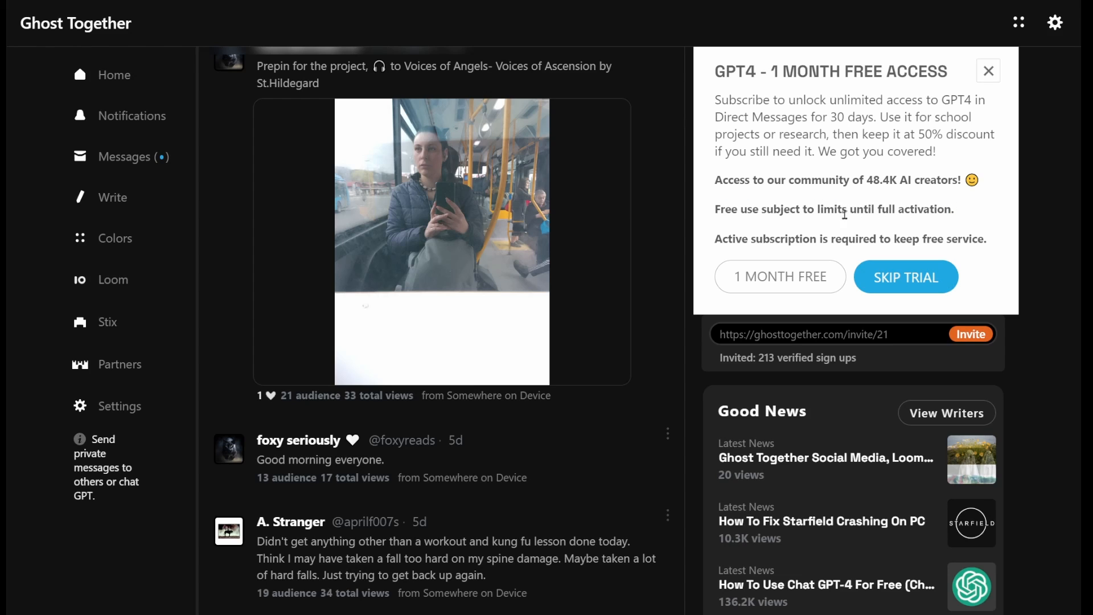
mouse_move(836, 221)
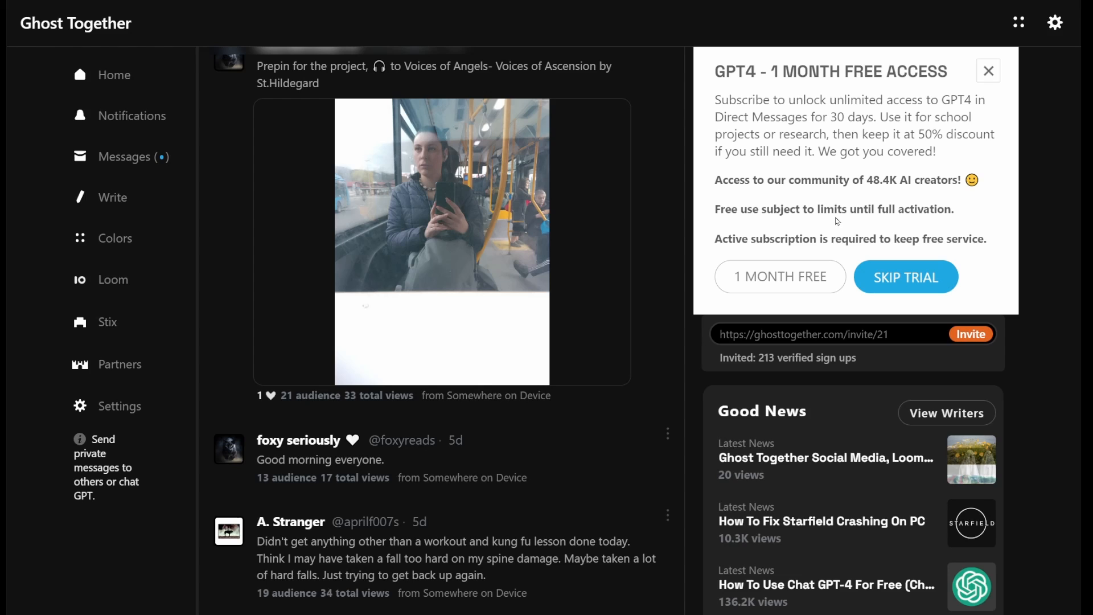
left_click_drag(720, 238, 877, 238)
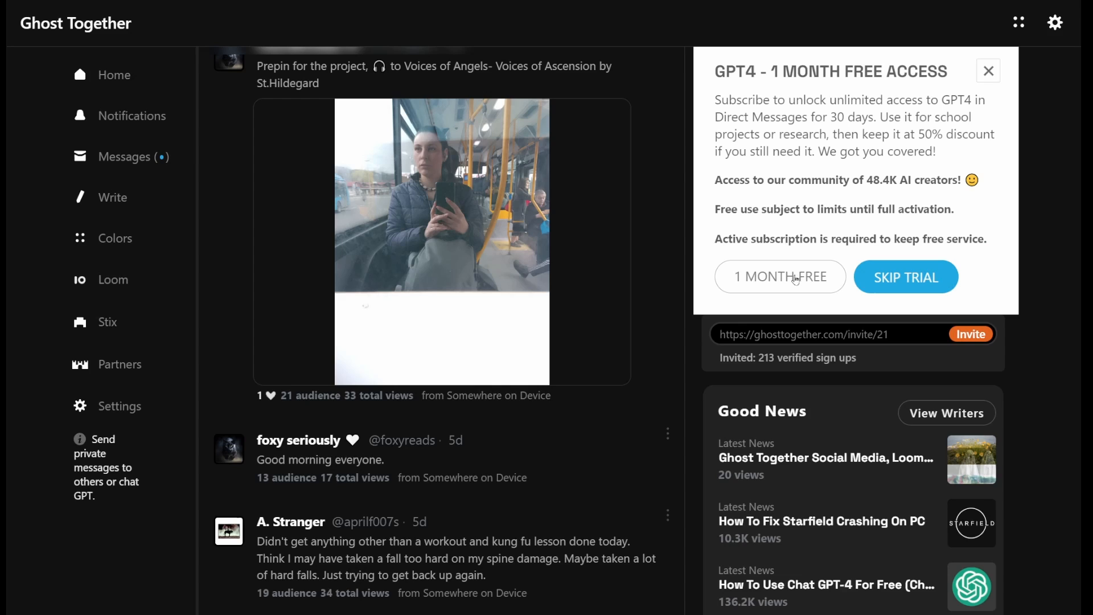
mouse_move(789, 279)
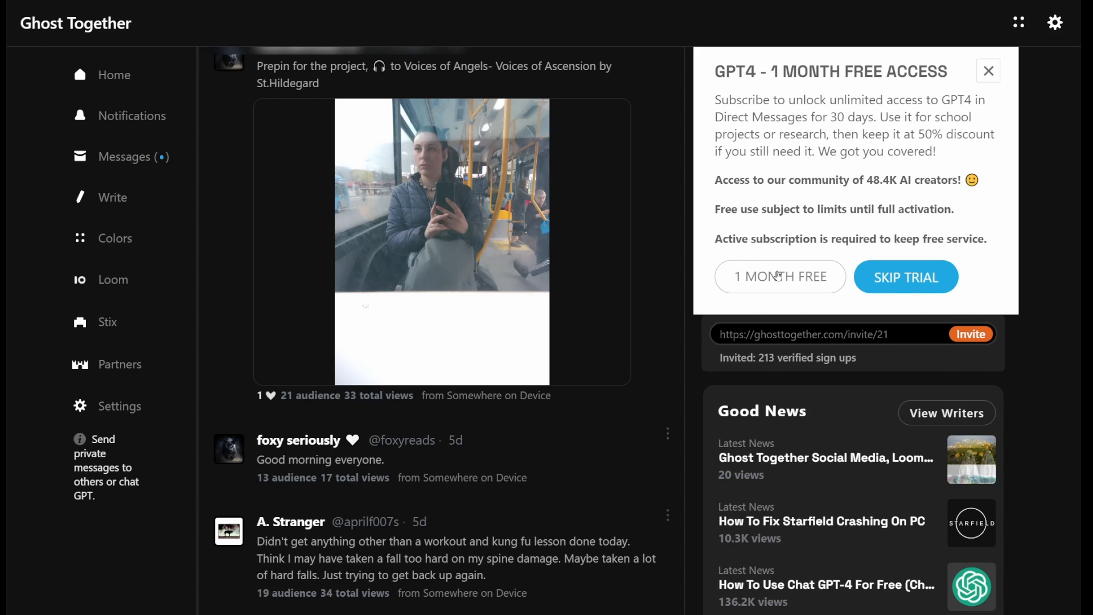
Open the 1 MONTH FREE form, highlight its cancellation and card notes, then close it
left_click(779, 276)
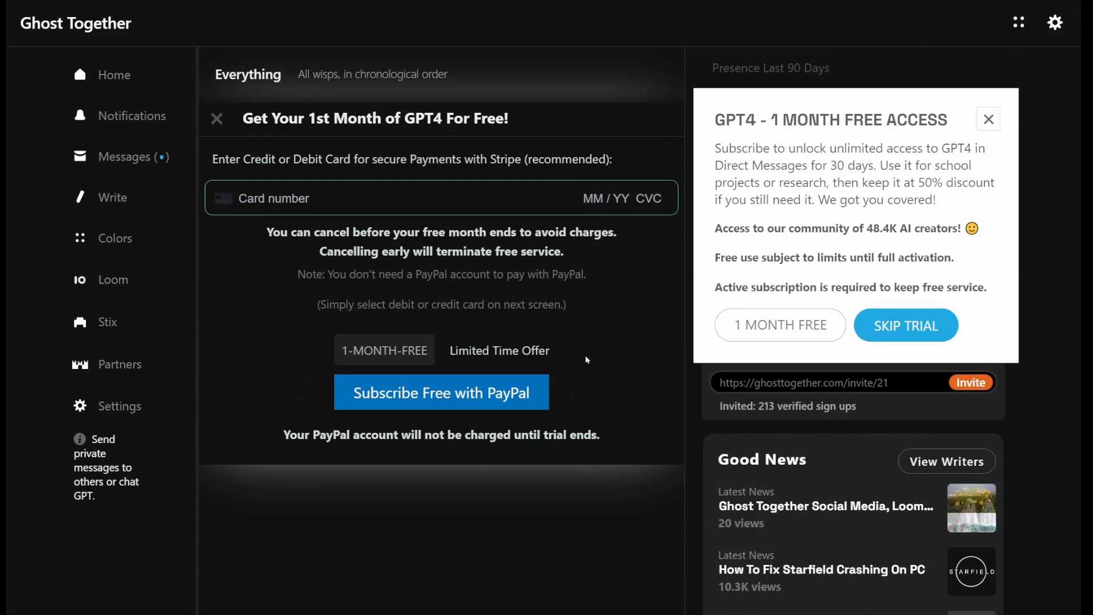
mouse_move(766, 215)
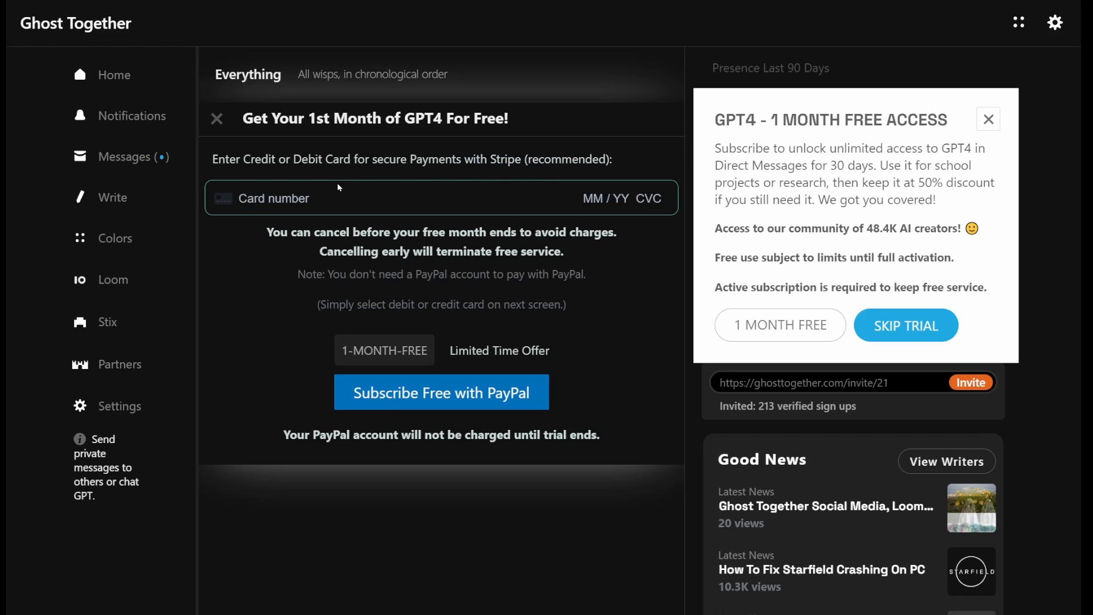
left_click_drag(279, 232, 394, 232)
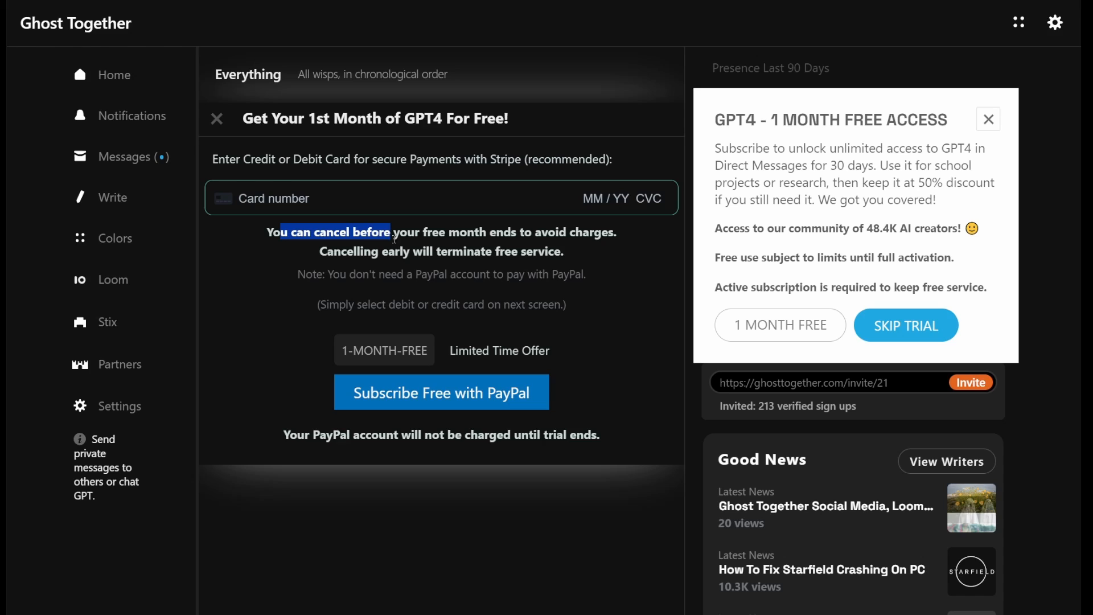
left_click_drag(392, 232, 612, 232)
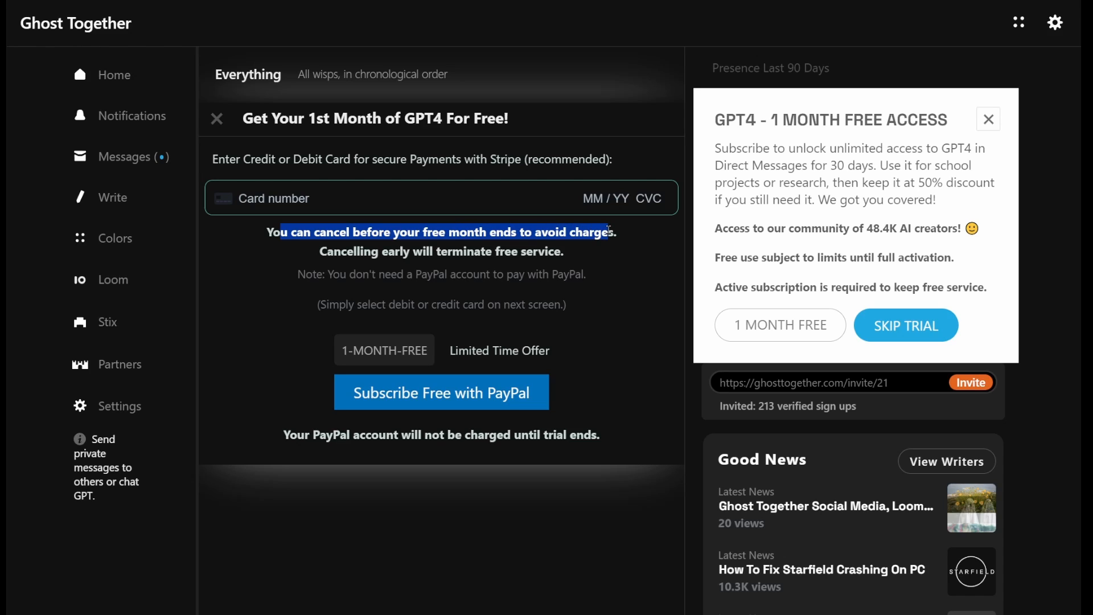
mouse_move(767, 211)
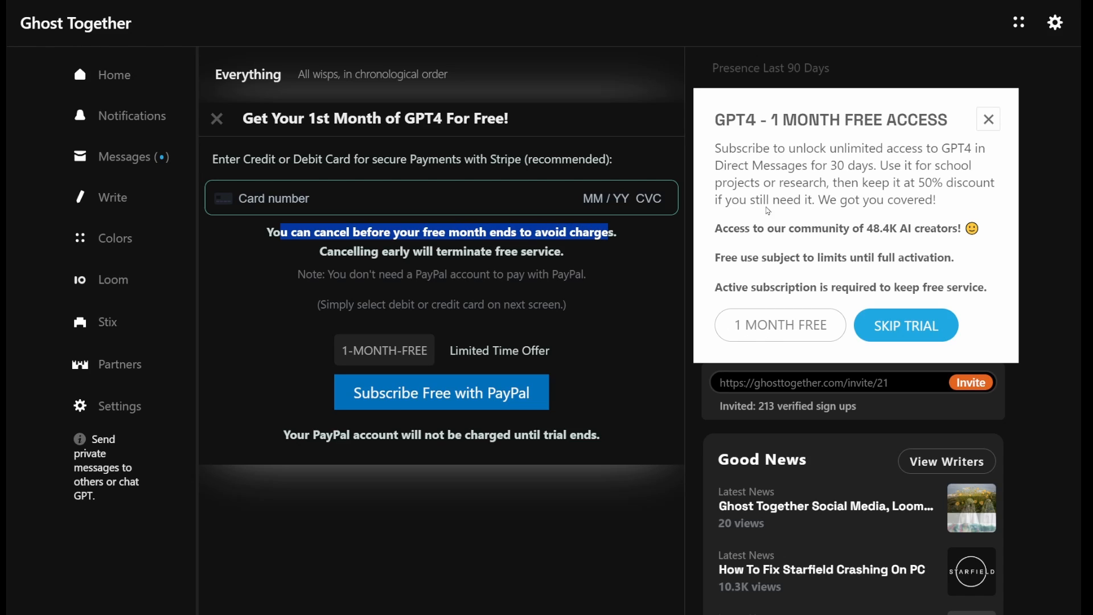
left_click(386, 267)
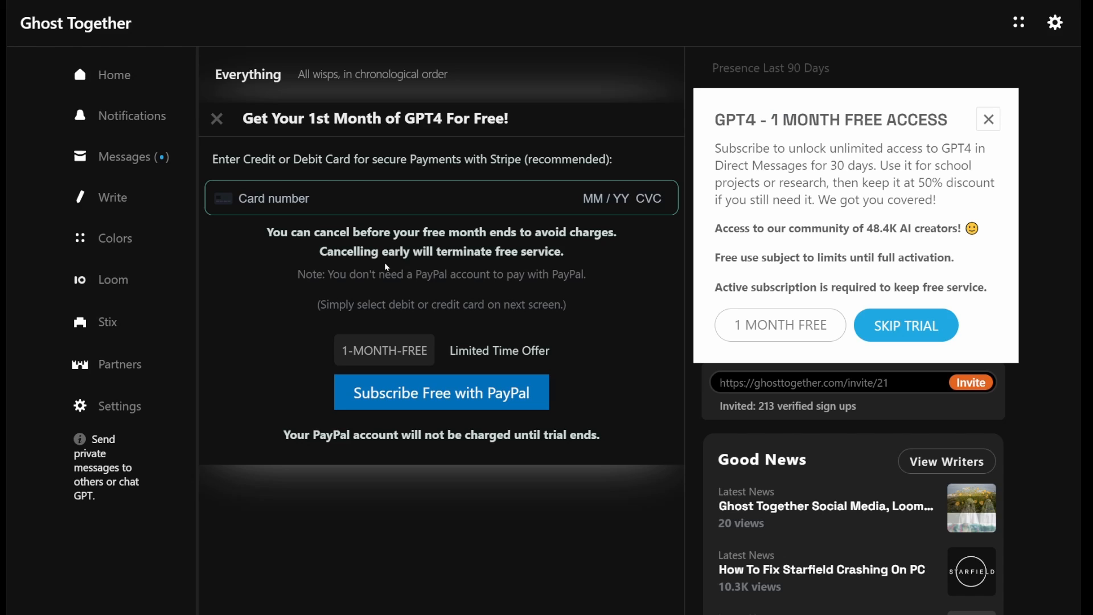
triple_click(440, 252)
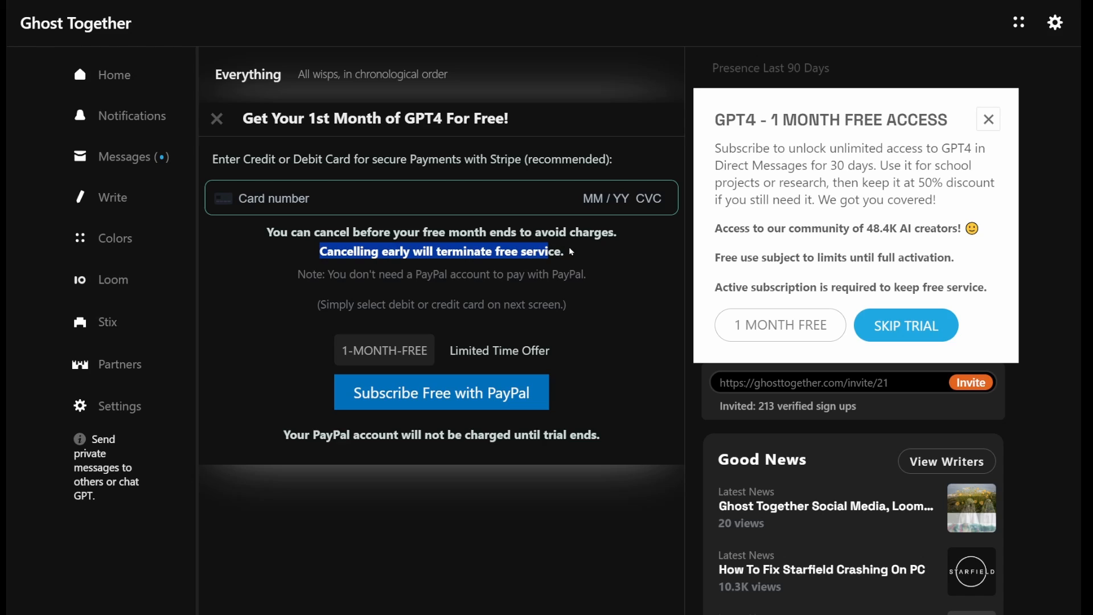
mouse_move(631, 289)
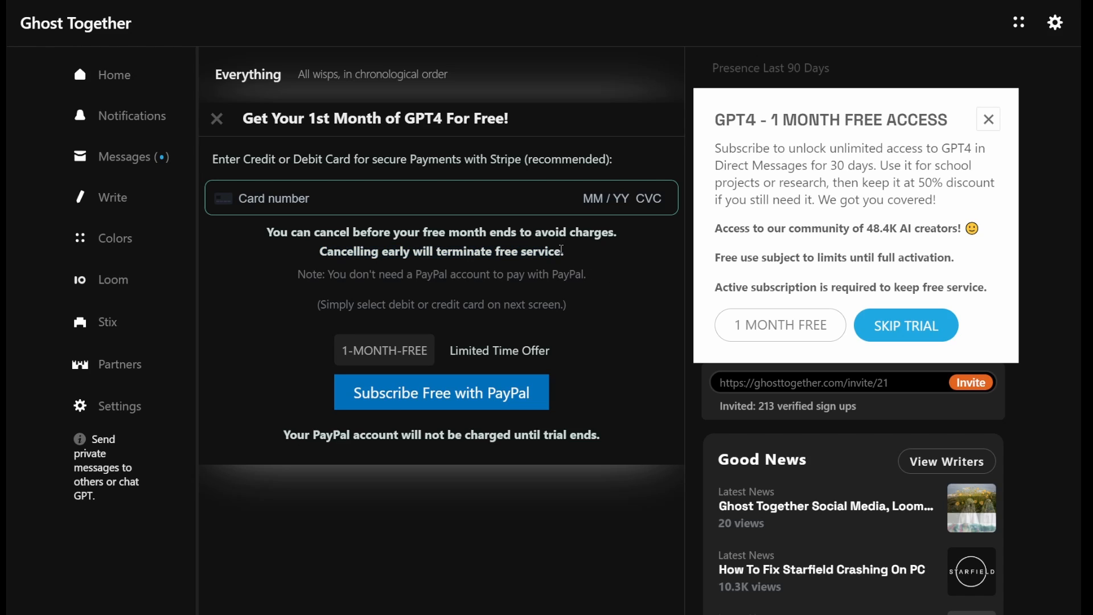
mouse_move(438, 246)
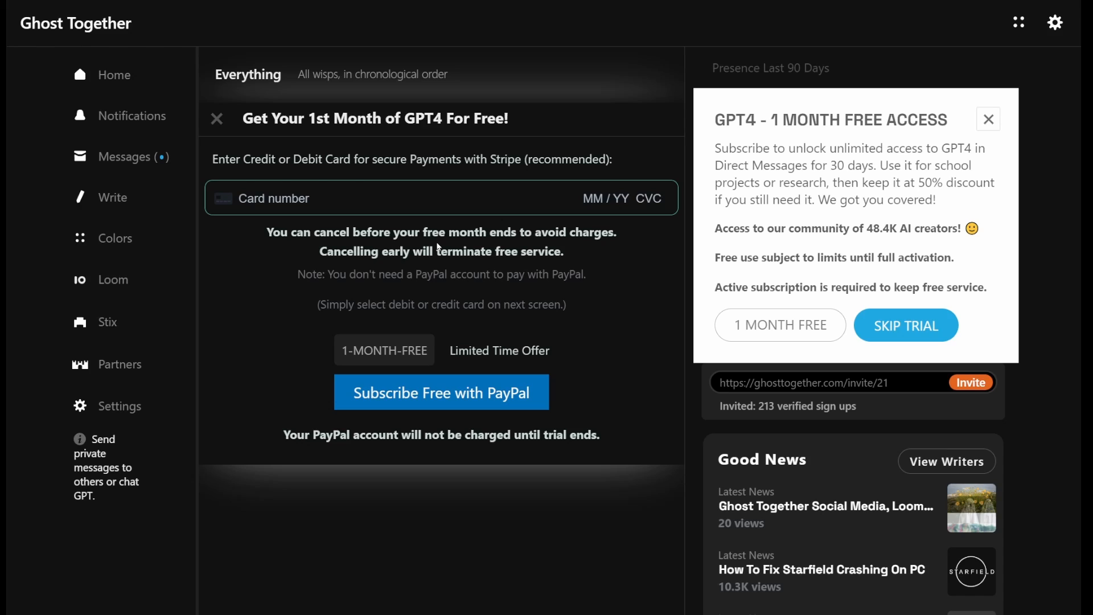
mouse_move(312, 274)
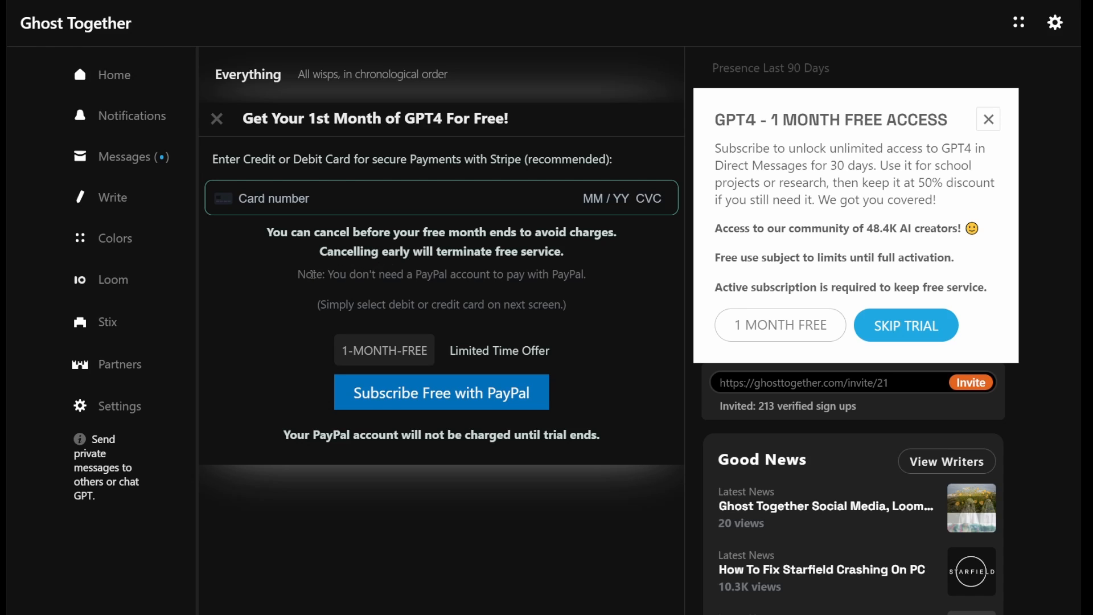
left_click_drag(310, 274, 586, 274)
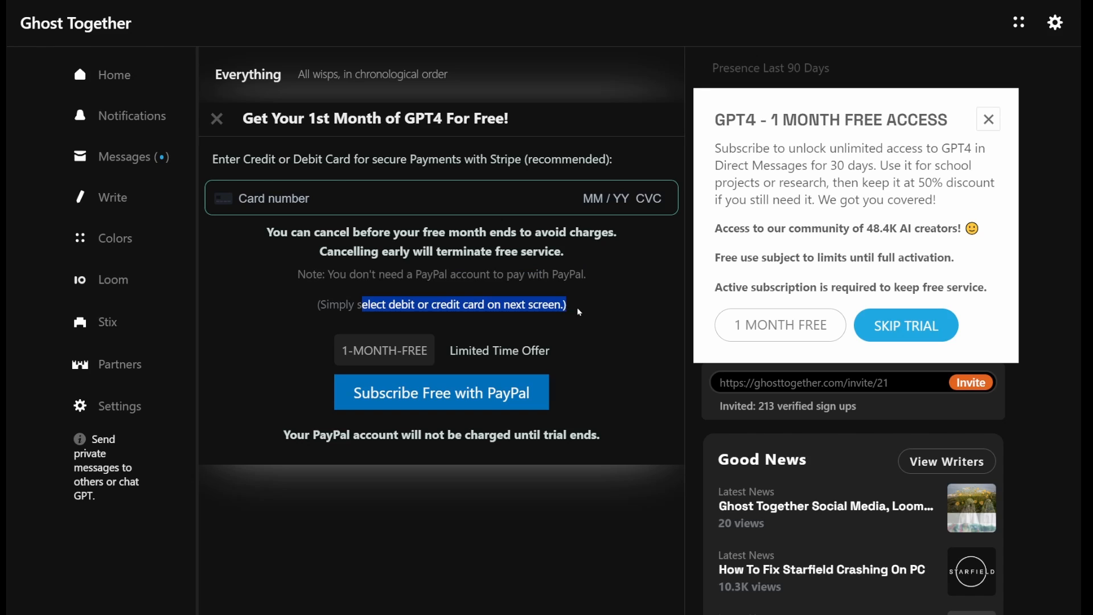
left_click(217, 119)
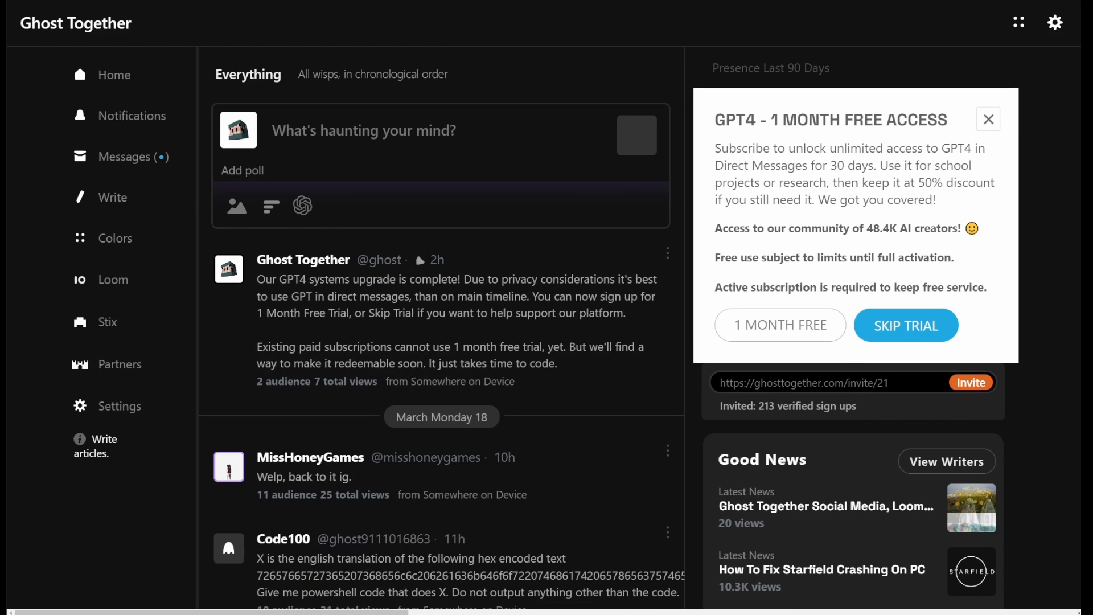
mouse_move(773, 245)
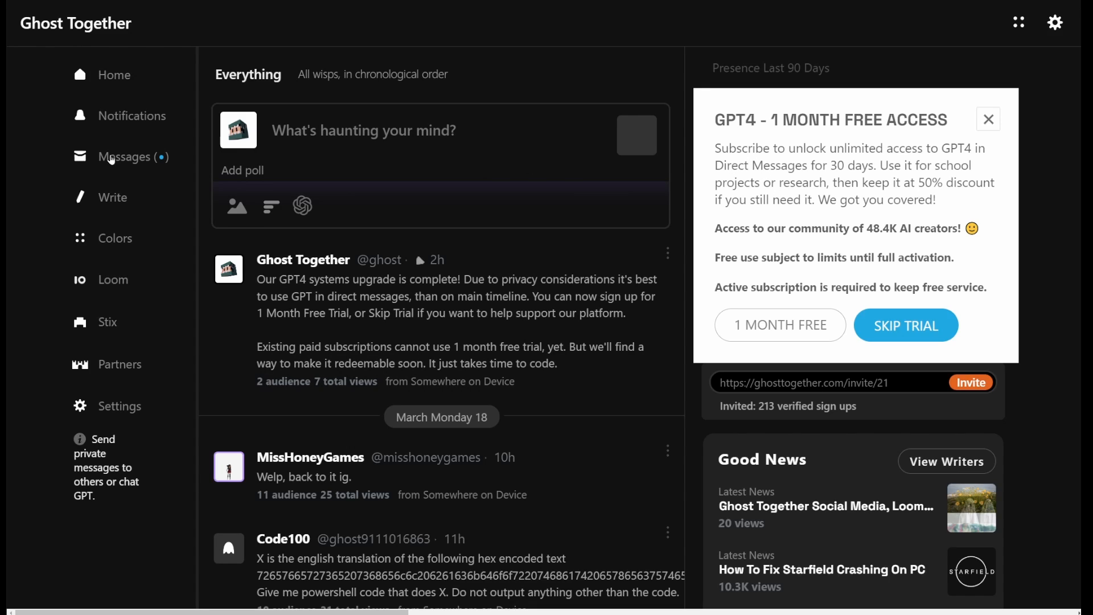
mouse_move(128, 165)
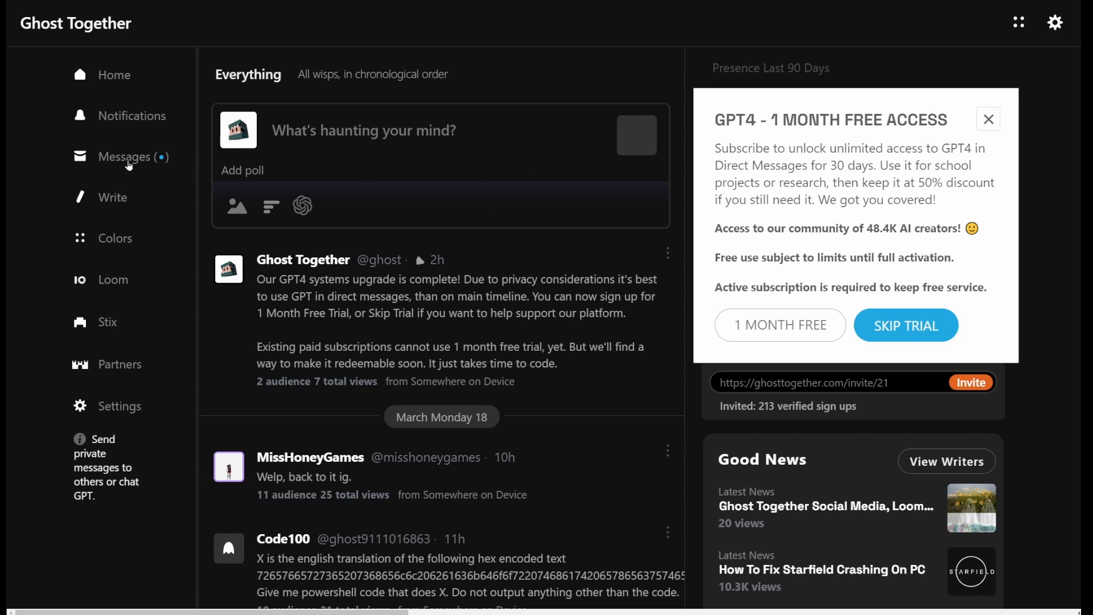
Open Messages from the left sidebar
left_click(125, 156)
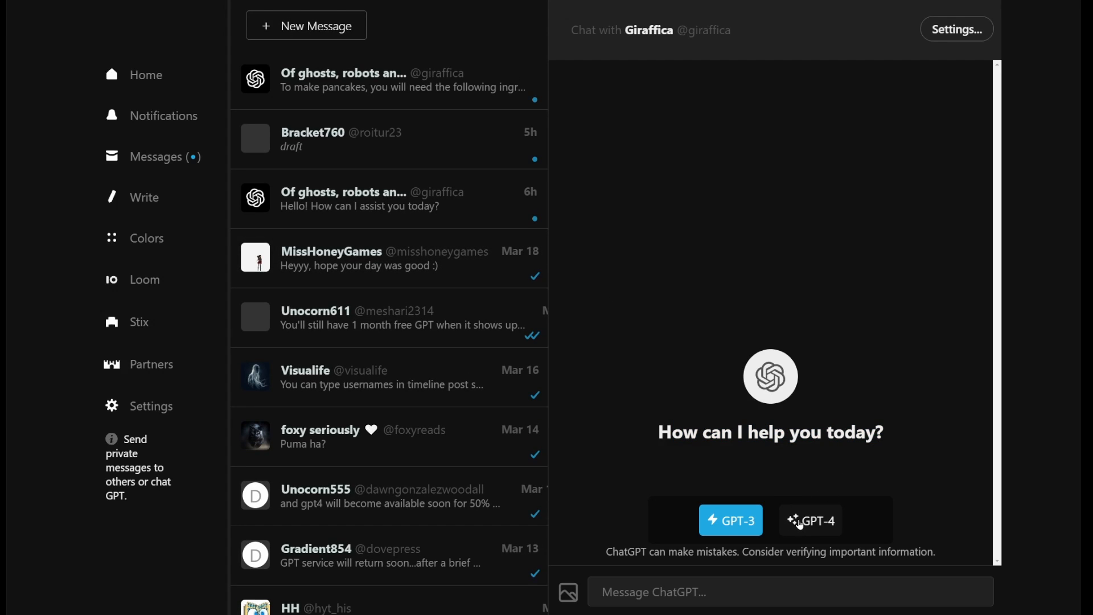
Select GPT-4 and send ChatGPT the question 'How to make pancakes?'
left_click(810, 520)
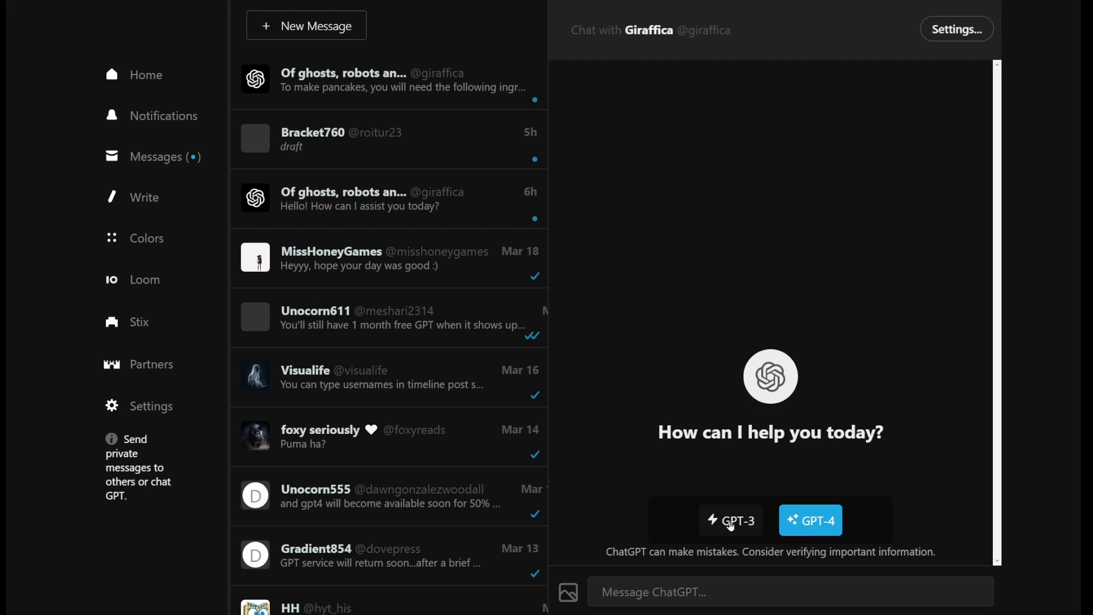
left_click(730, 520)
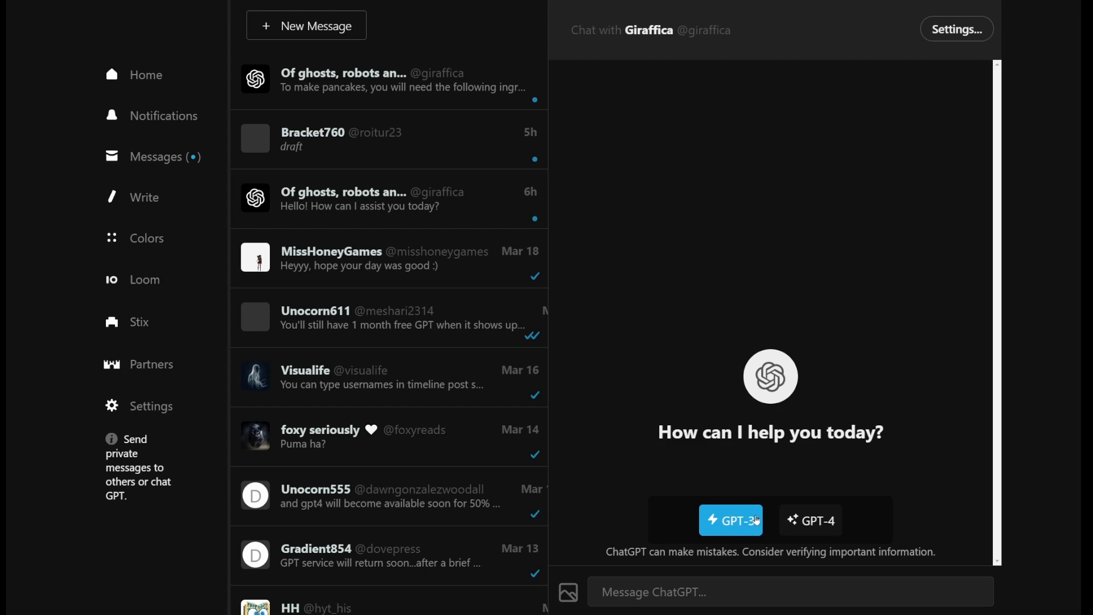
left_click(810, 520)
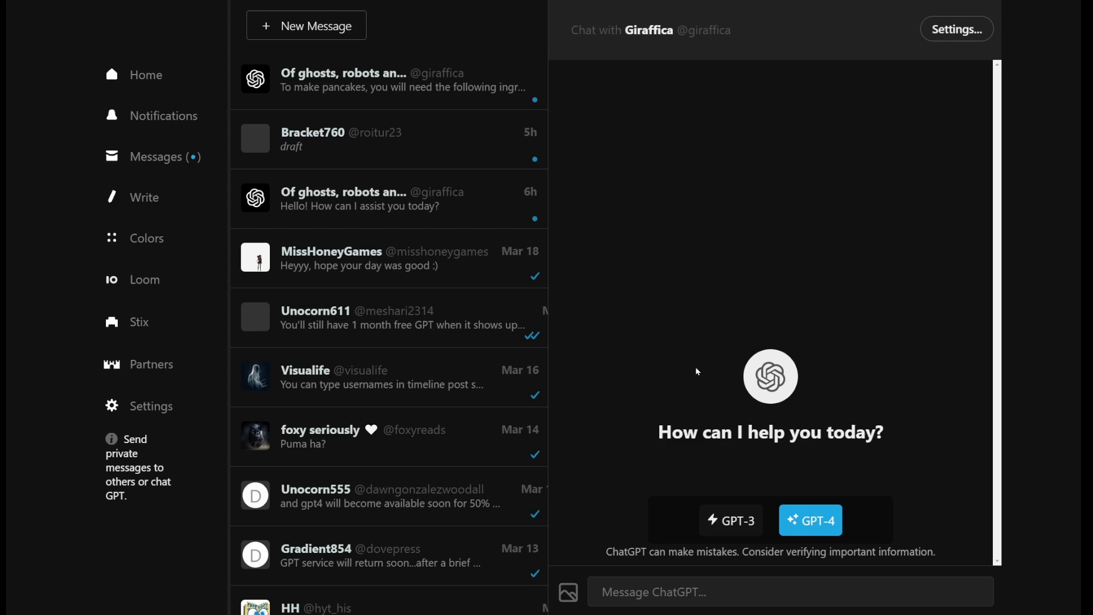
mouse_move(320, 37)
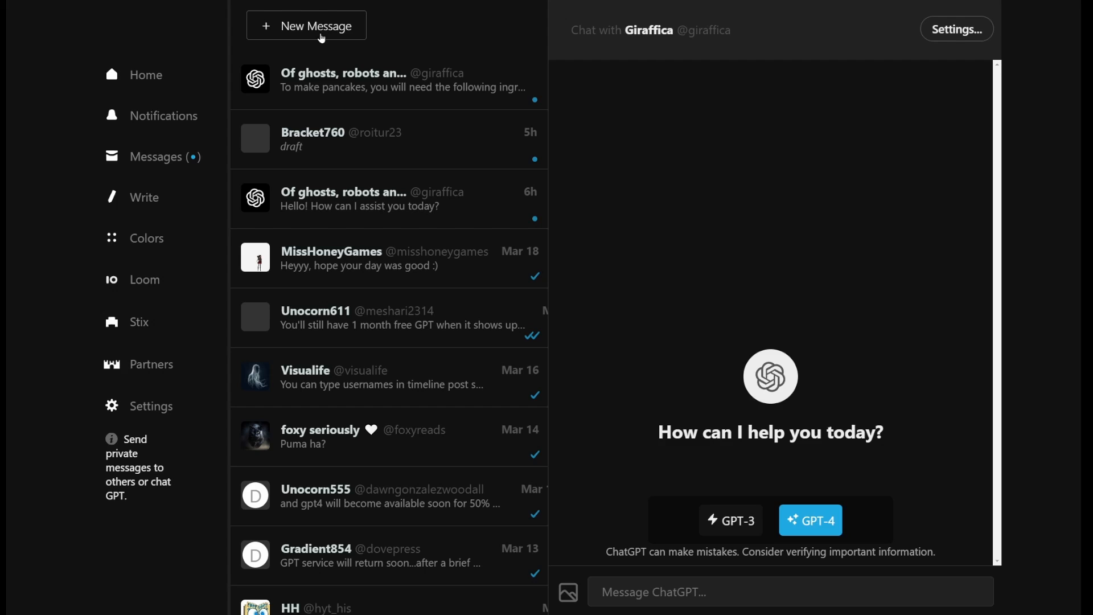
left_click(766, 591)
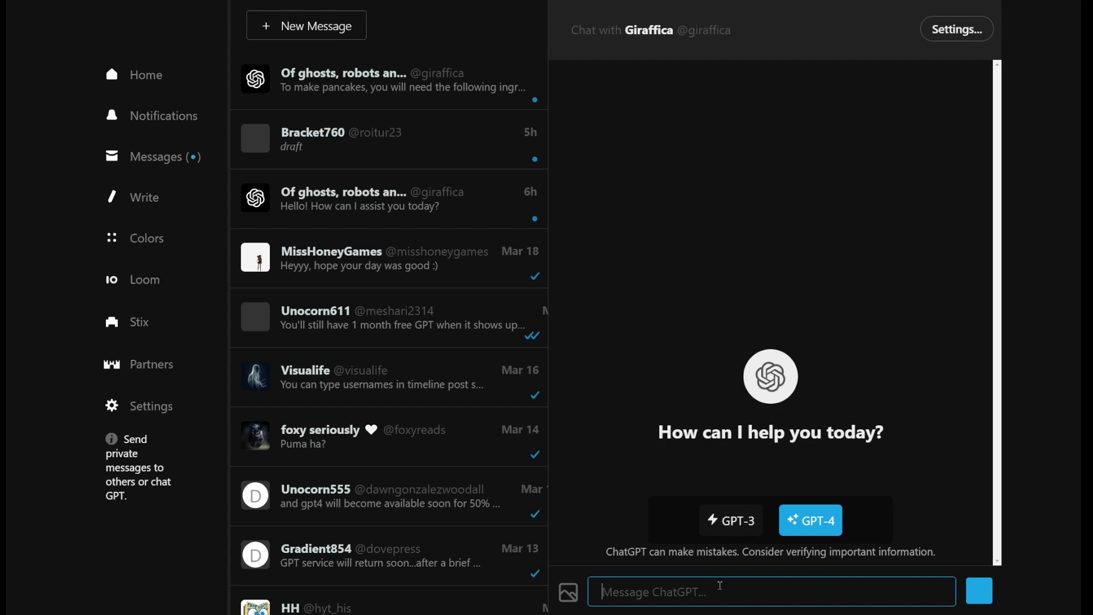
type("How to make panc")
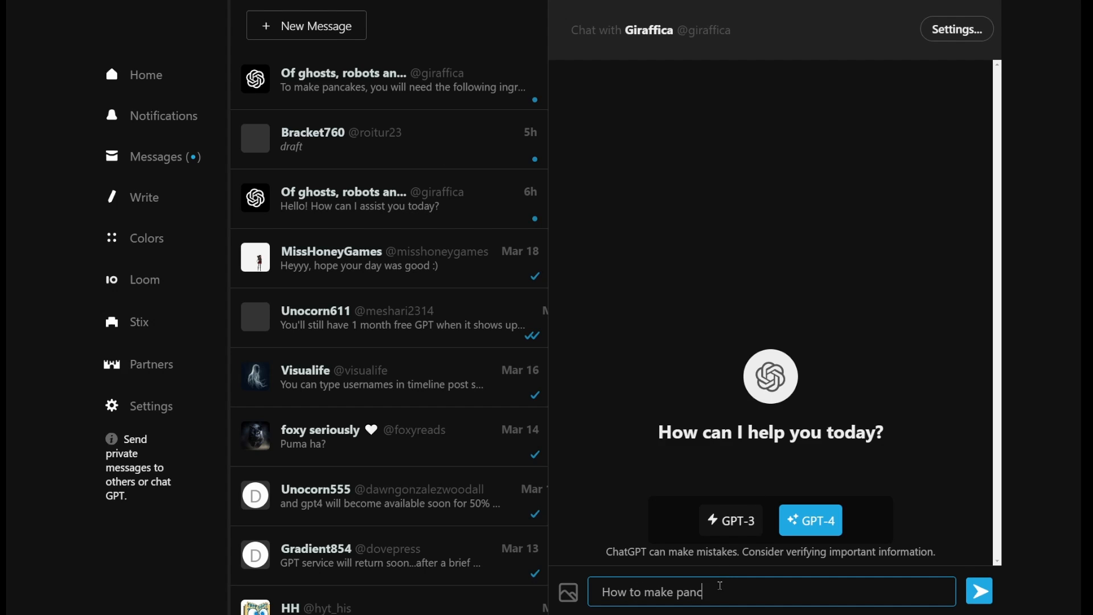
left_click(979, 591)
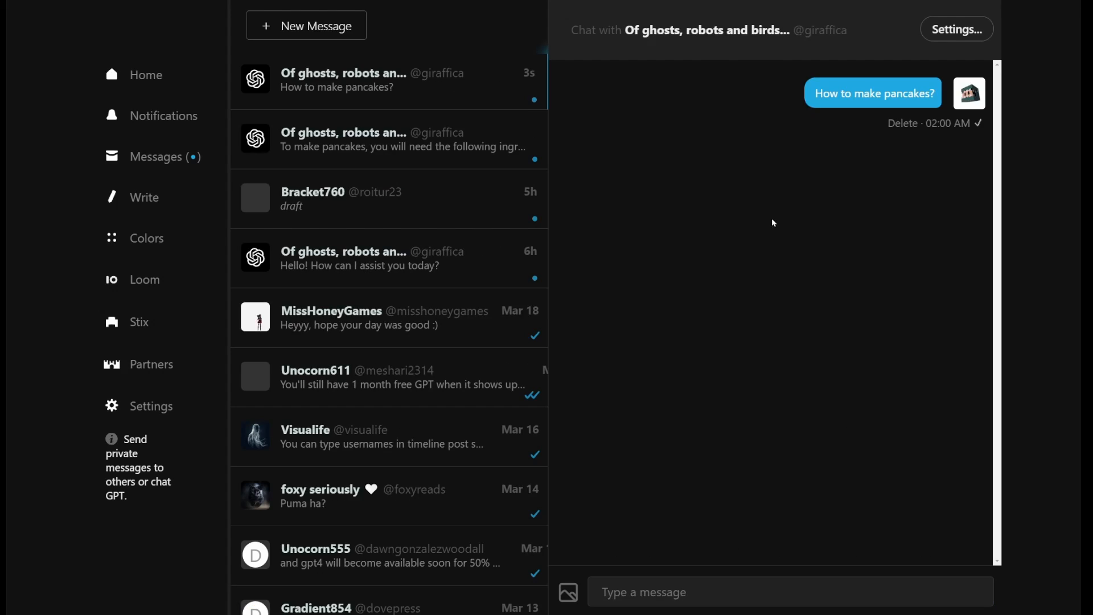
mouse_move(814, 288)
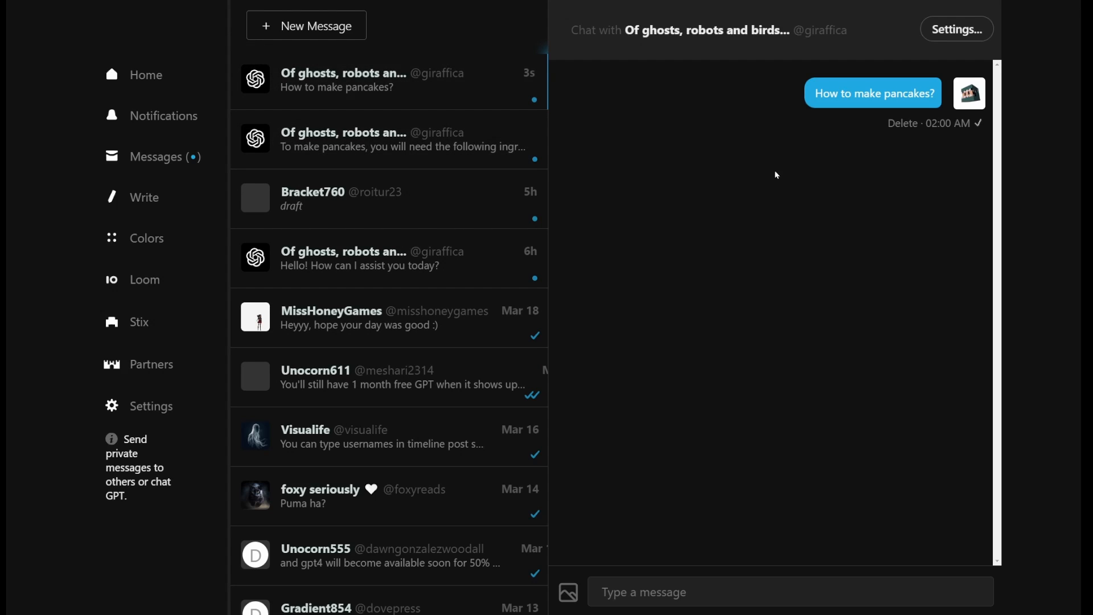
left_click(389, 81)
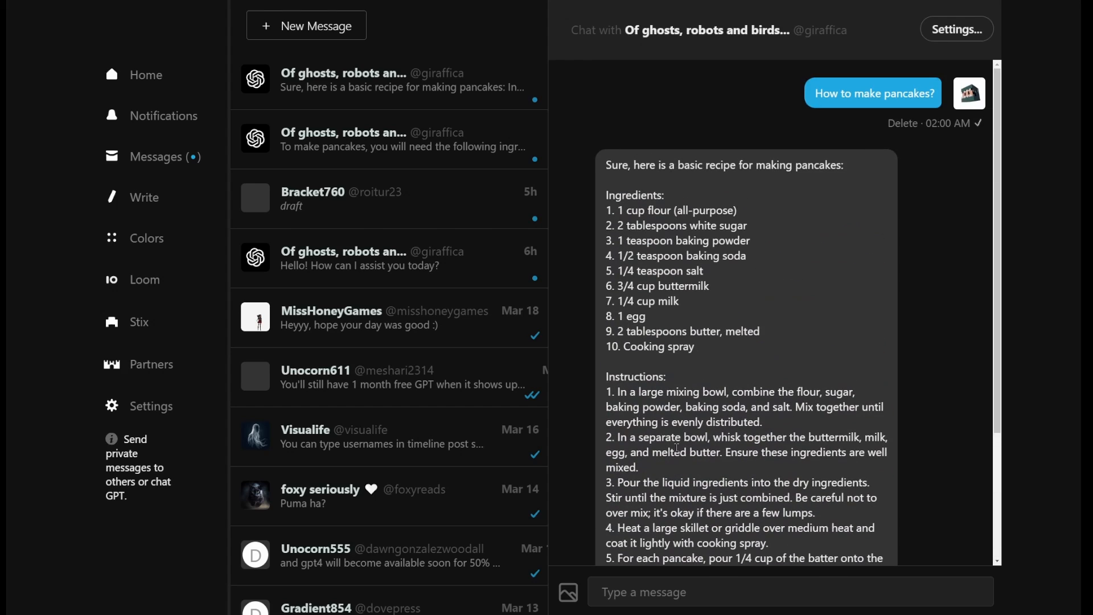
mouse_move(841, 146)
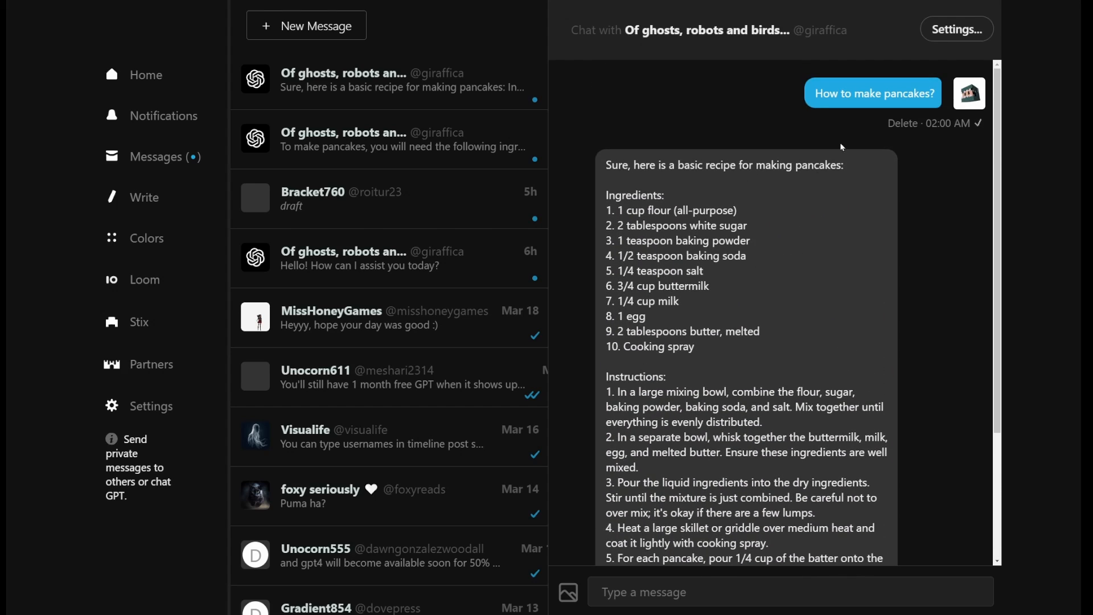
mouse_move(791, 211)
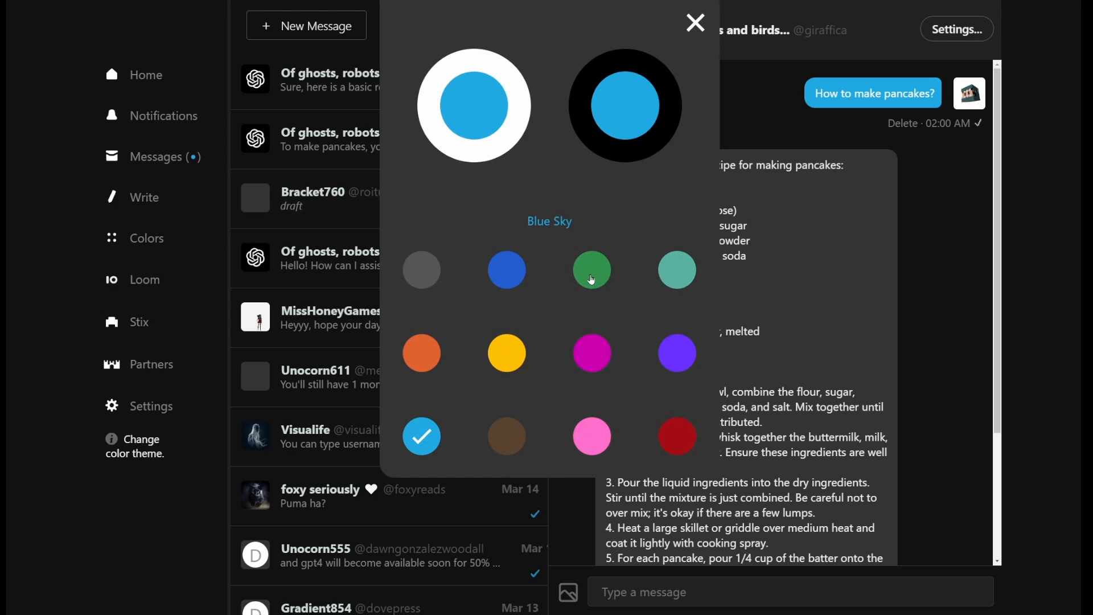
Apply the Violet, then Rose colour themes, and return to the home feed
left_click(675, 352)
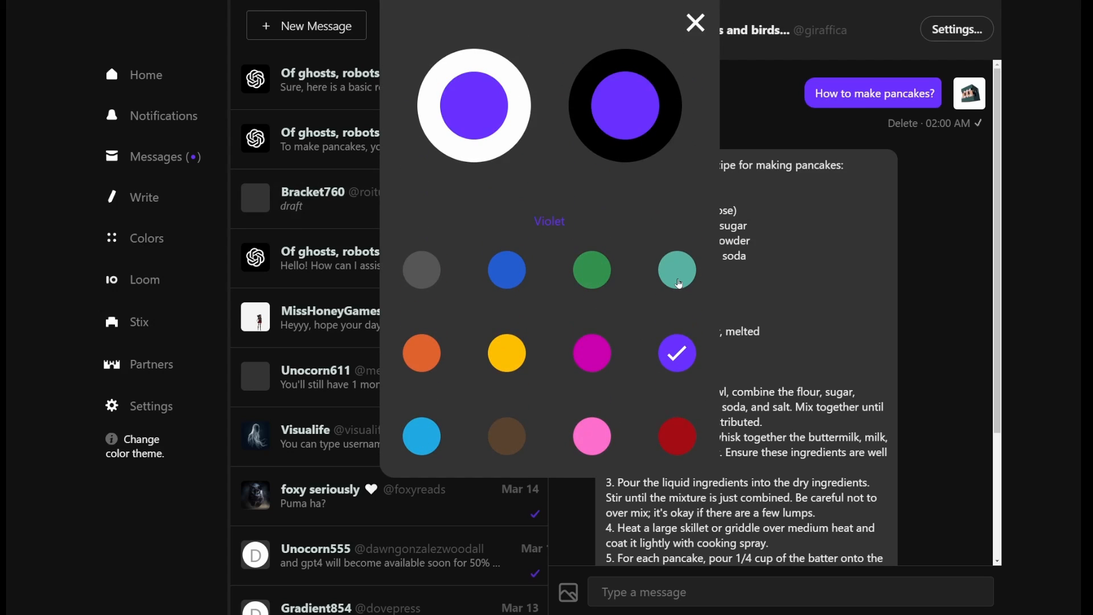
left_click(592, 435)
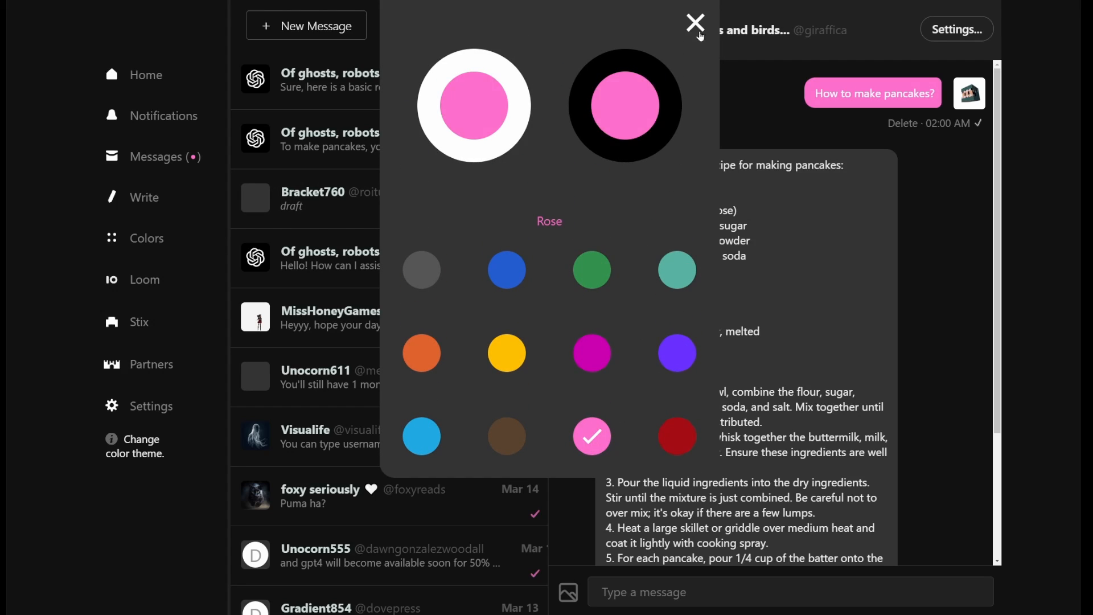
left_click(695, 22)
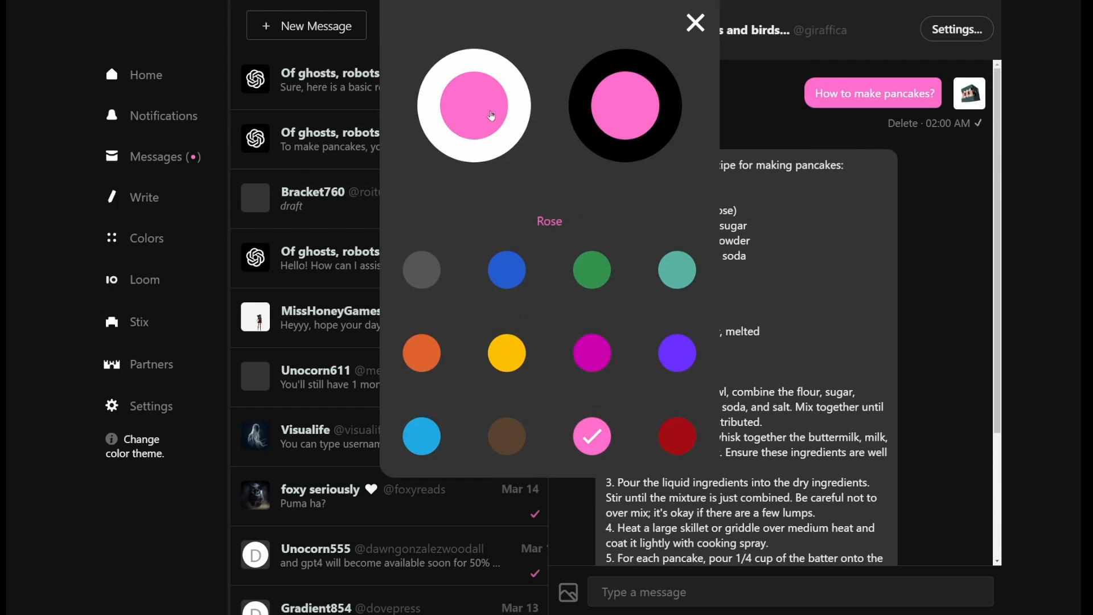
left_click(422, 436)
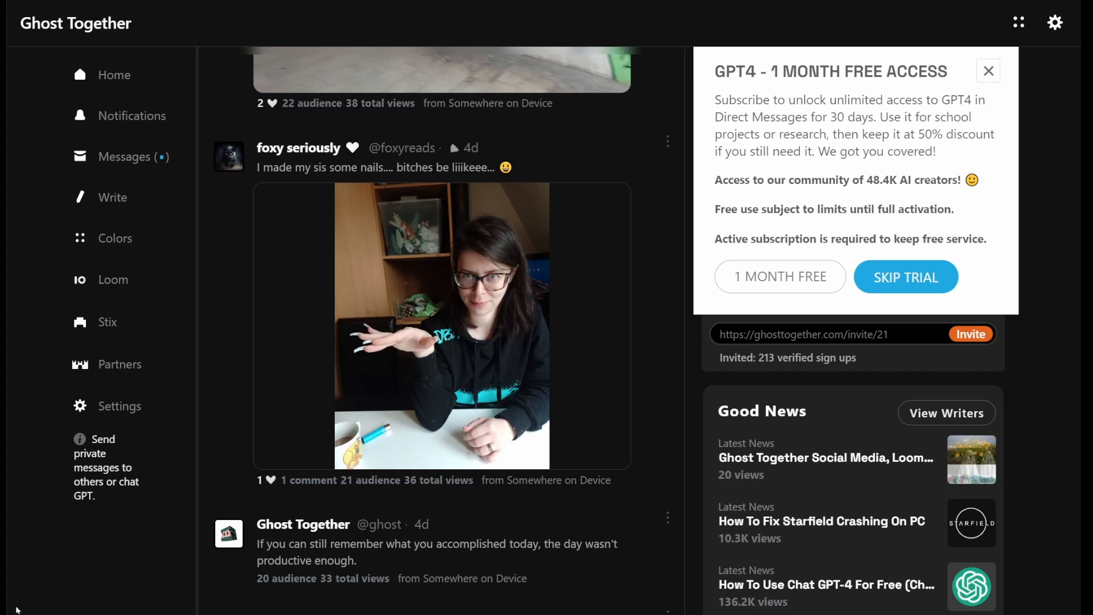
scroll("down", 3)
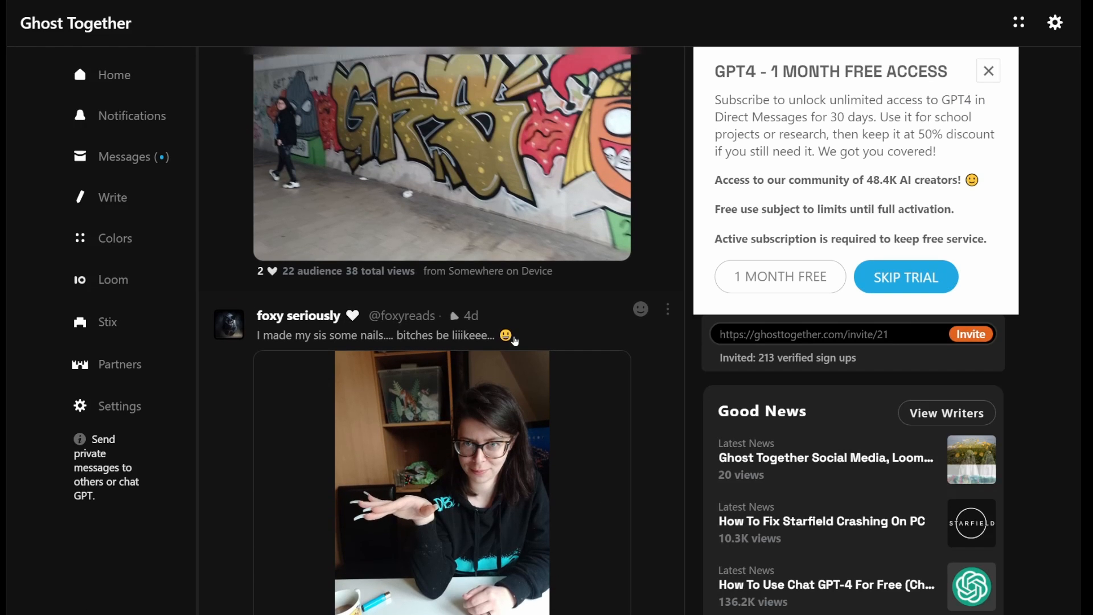
scroll("down", 3)
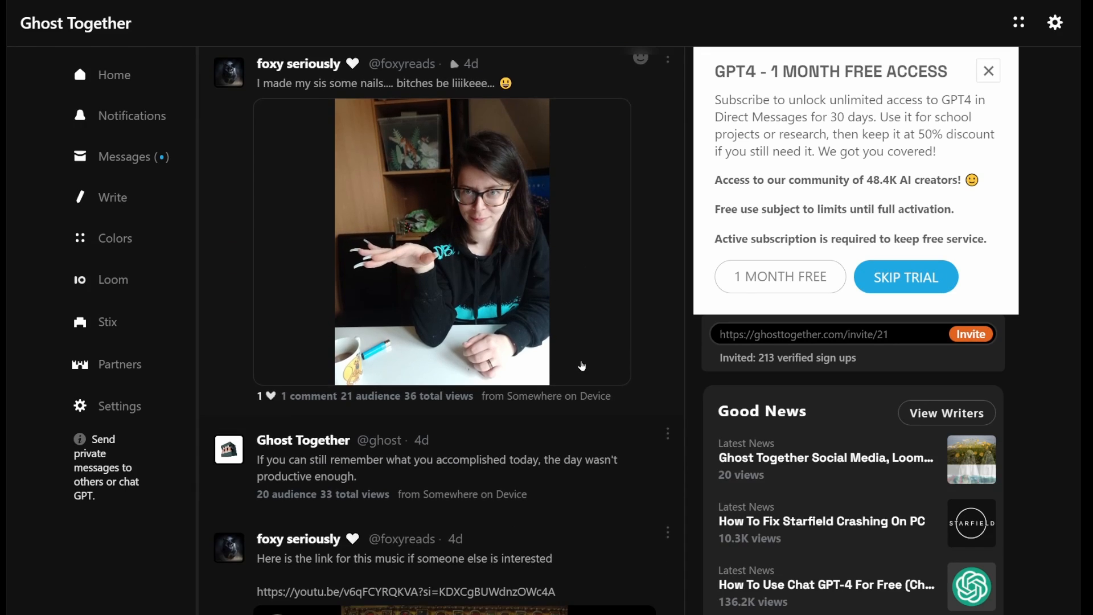
scroll("down", 3)
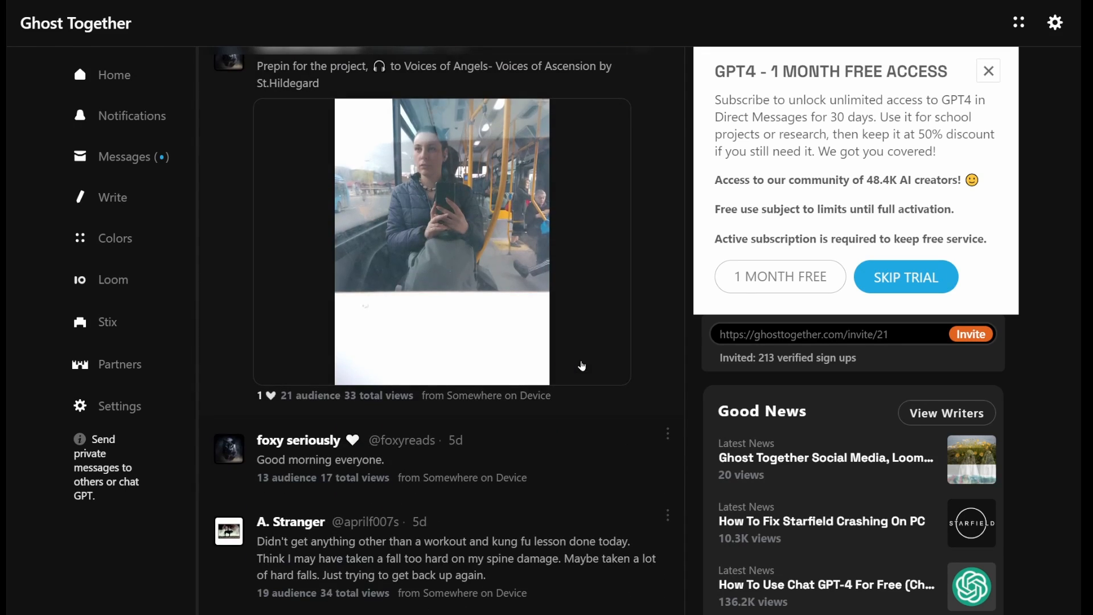
mouse_move(647, 161)
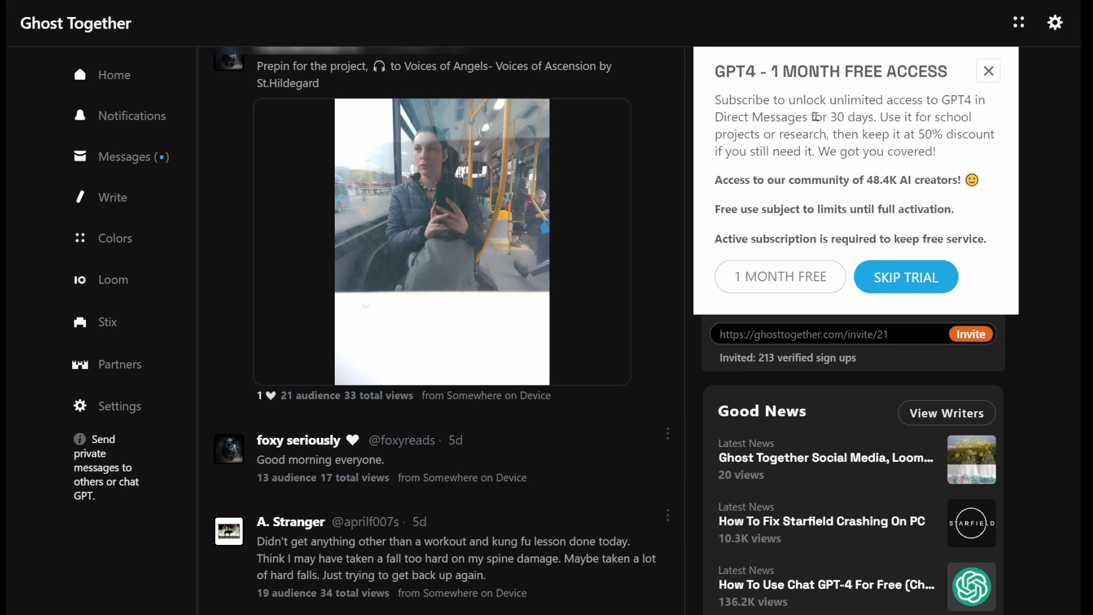
left_click_drag(869, 117, 717, 133)
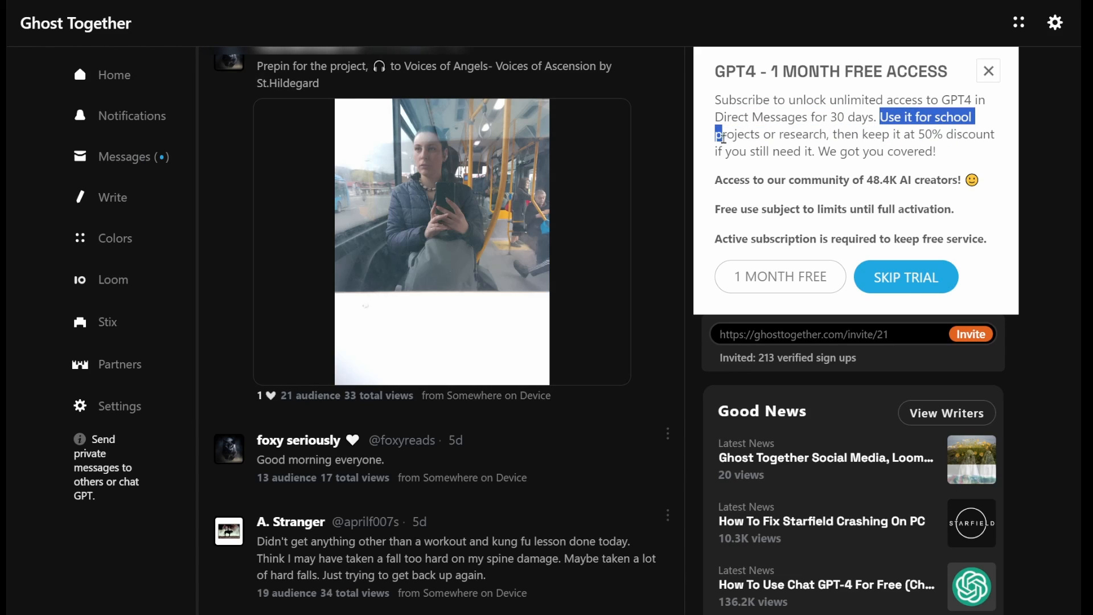